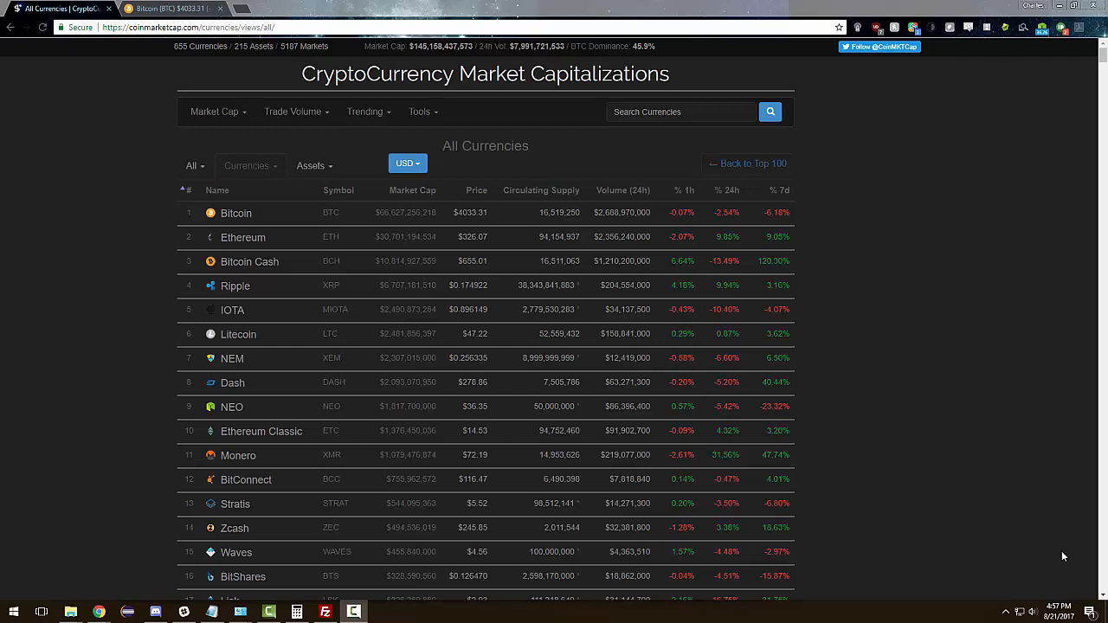
mouse_move(853, 360)
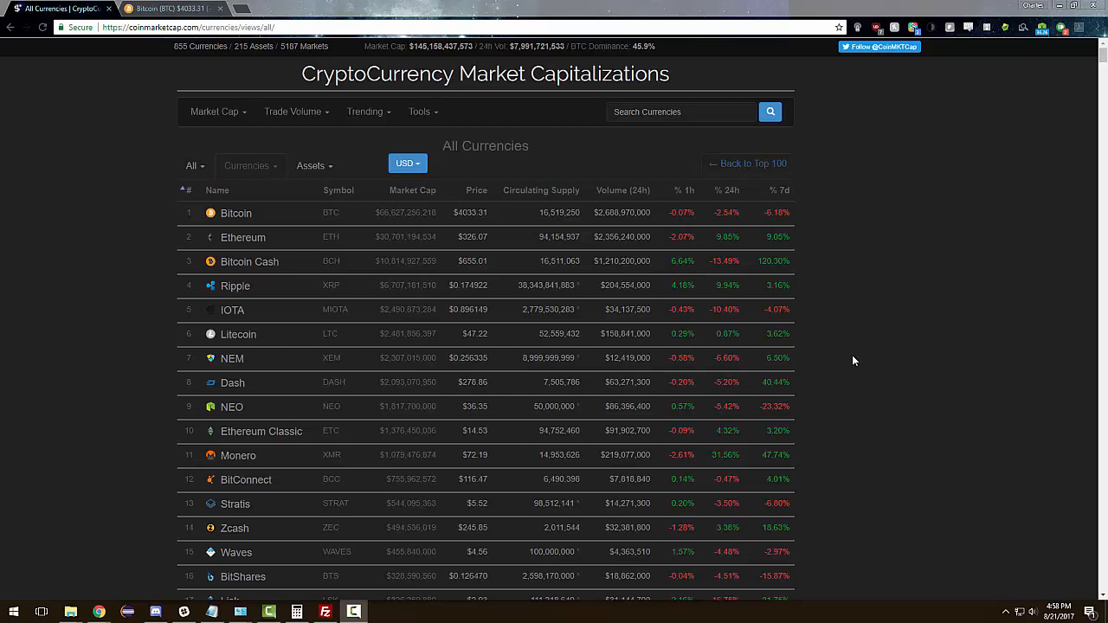
mouse_move(1058, 561)
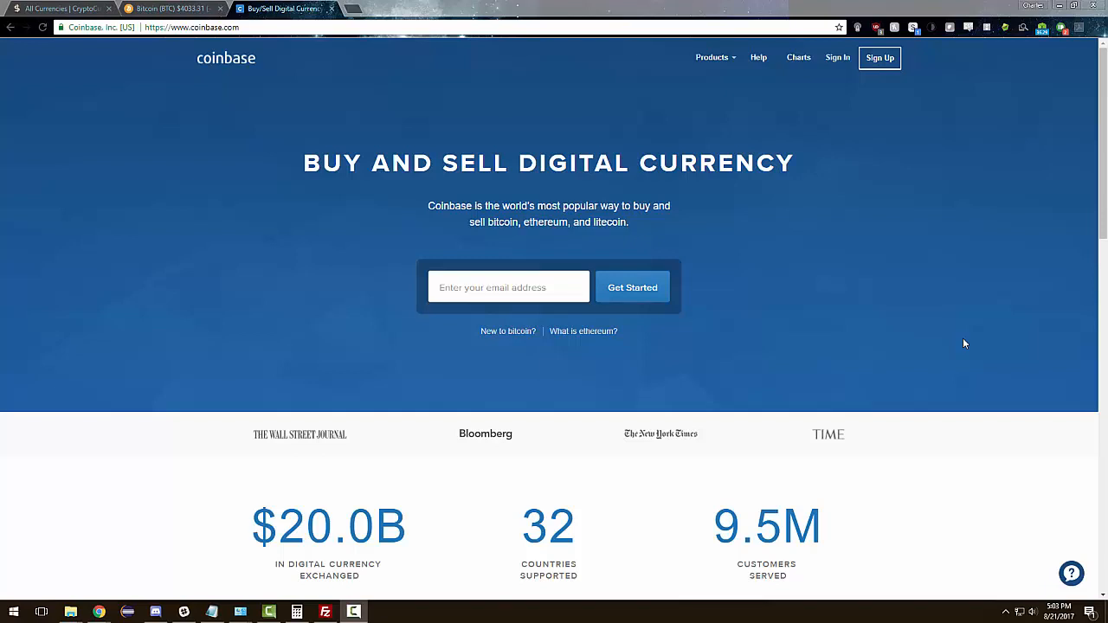
mouse_move(1064, 553)
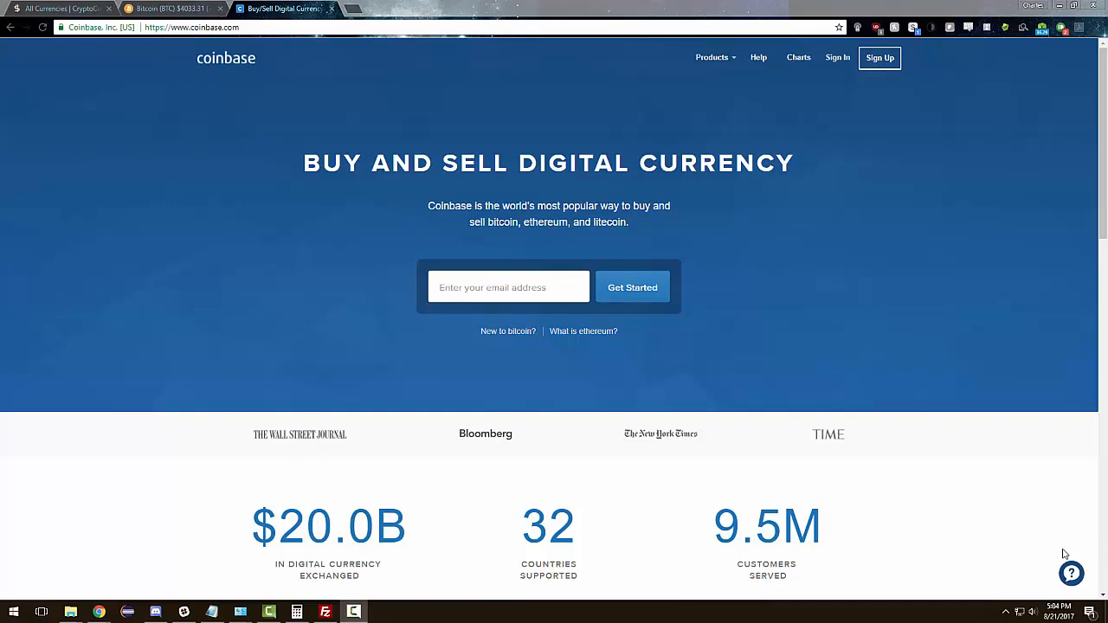
mouse_move(902, 363)
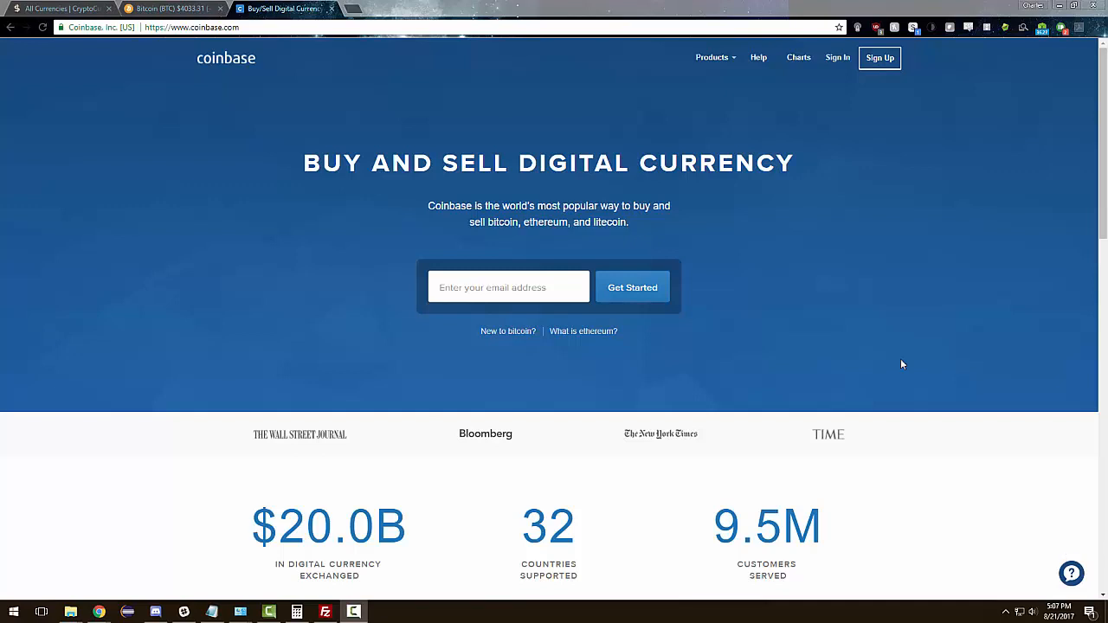